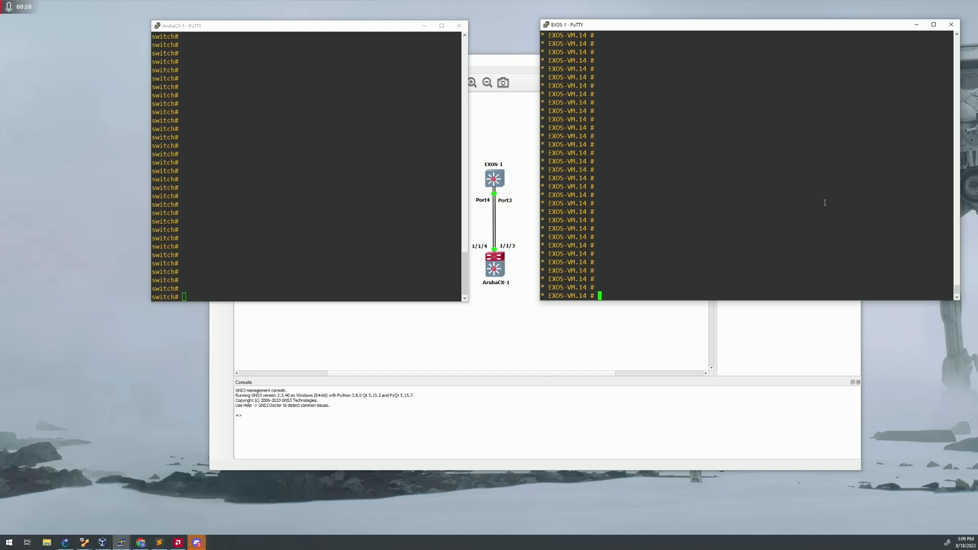
mouse_move(787, 198)
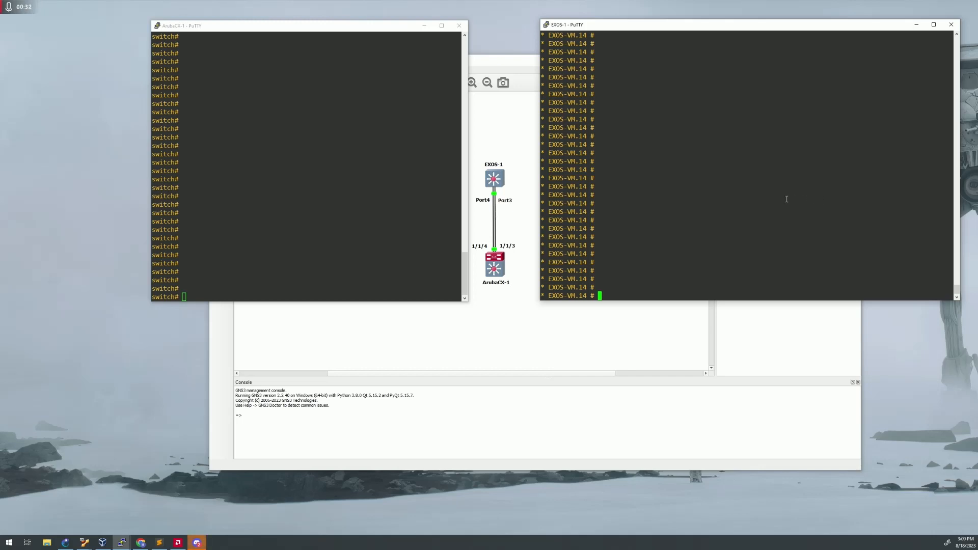
Page through the full EXOS running configuration with 'show conf' to the end.
text(show conf)
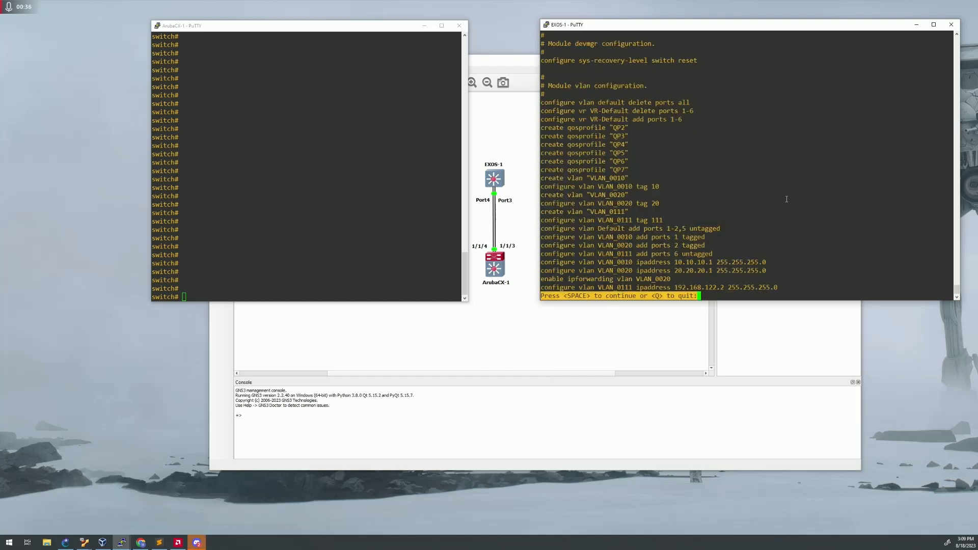
key(space)
text(q)
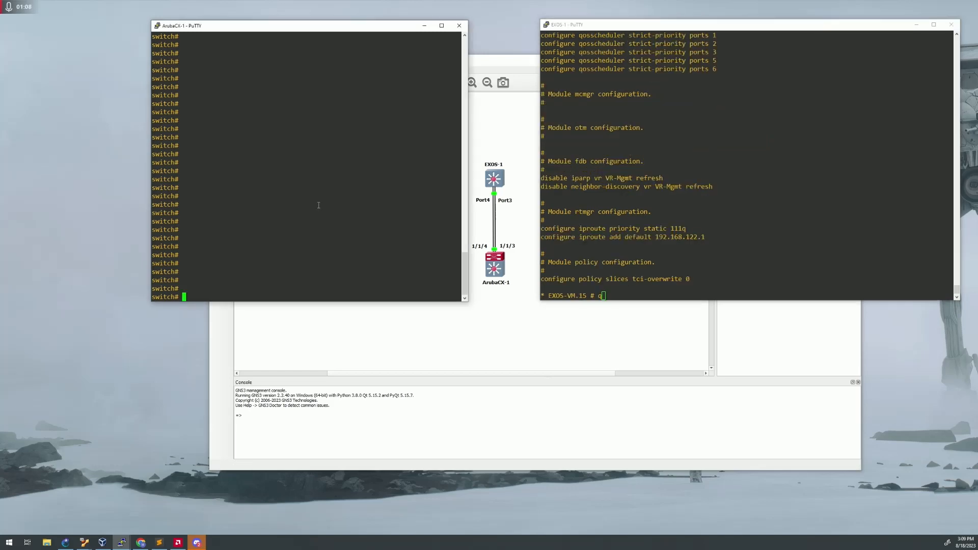
Display the ArubaCX running configuration with 'show run' and quit the pager.
text(show run)
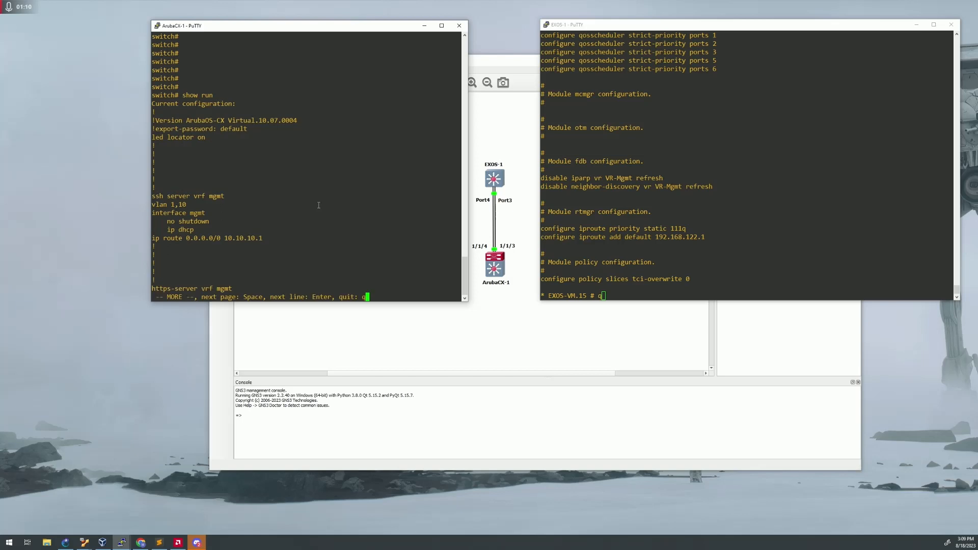
key(q)
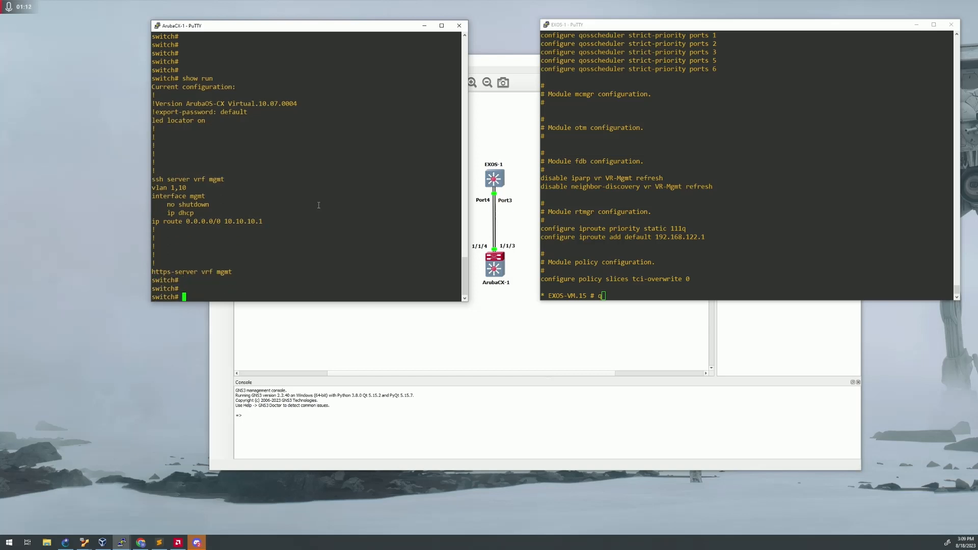
mouse_move(262, 213)
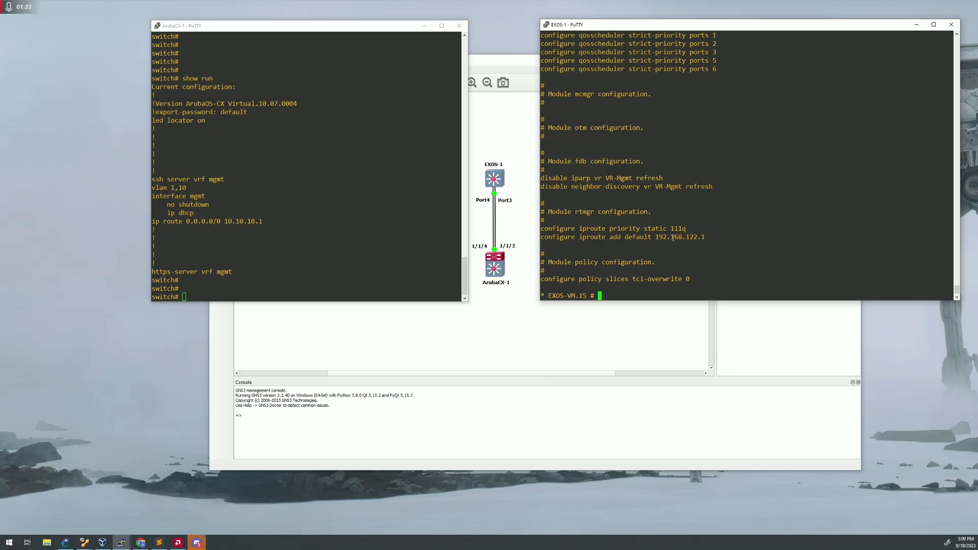
Enter 'enable sharing 3 grouping 3-4 lacp' on EXOS to aggregate ports 3-4.
text(enable sharing)
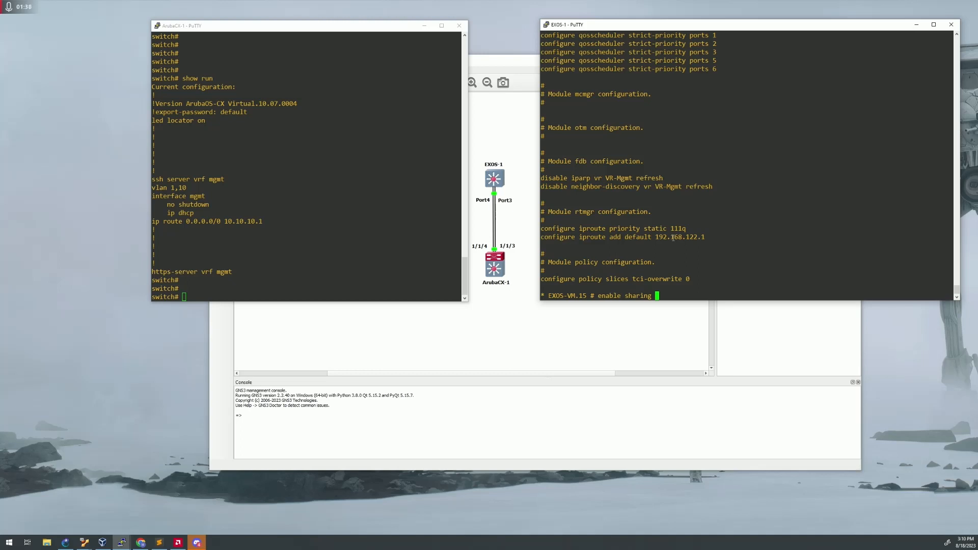
text(3)
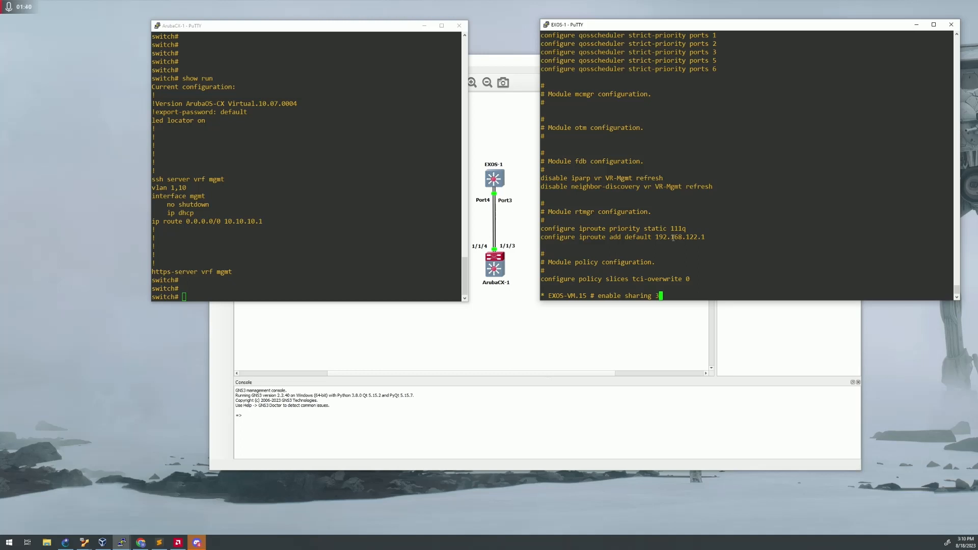
text(3)
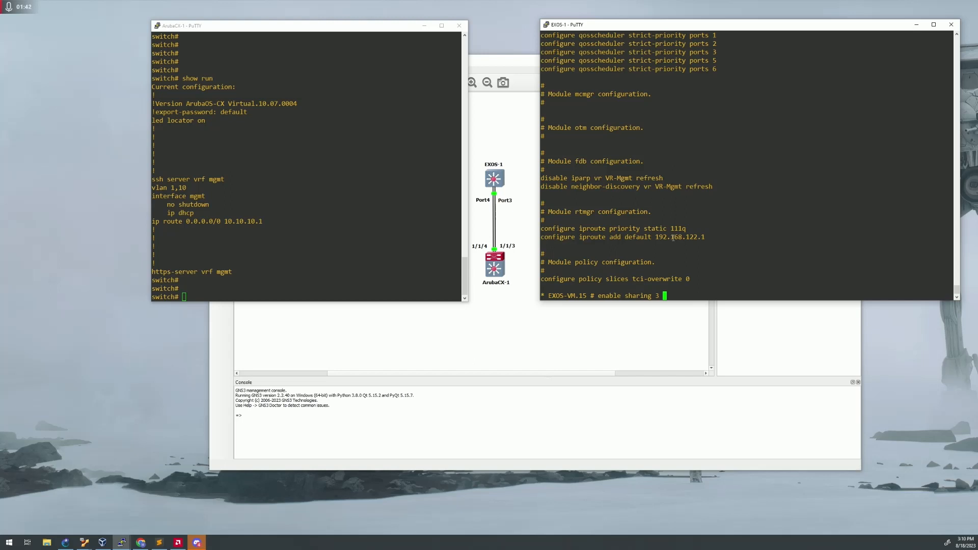
text(grouping 3)
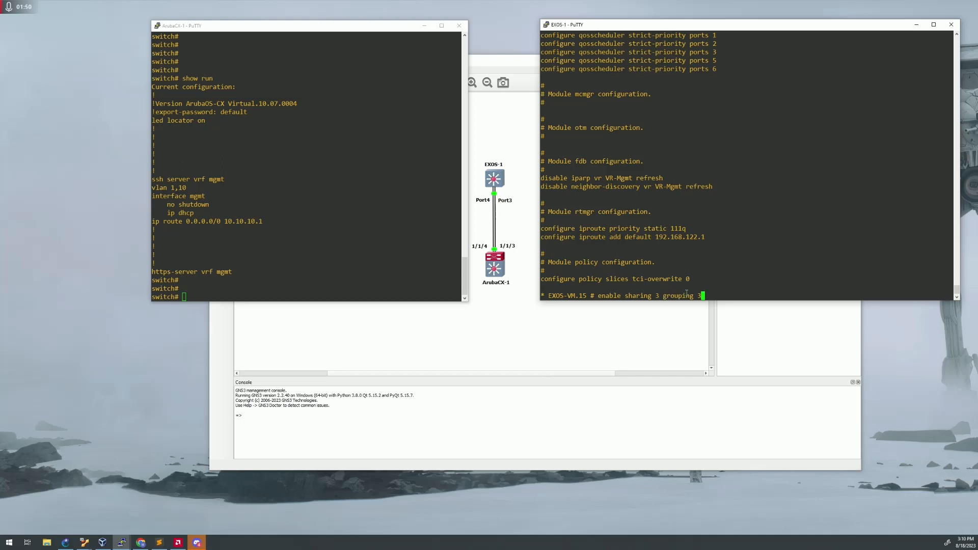
text(-4 lac)
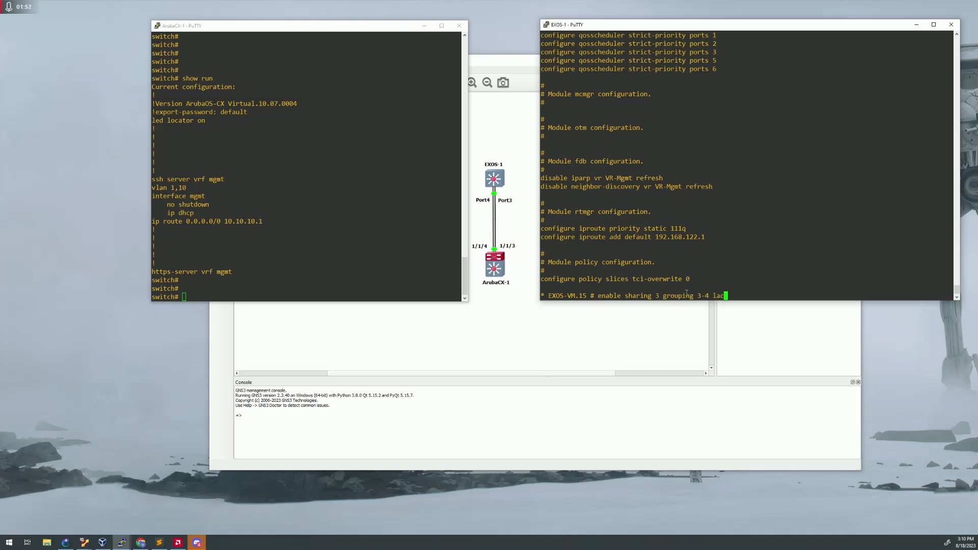
text(p)
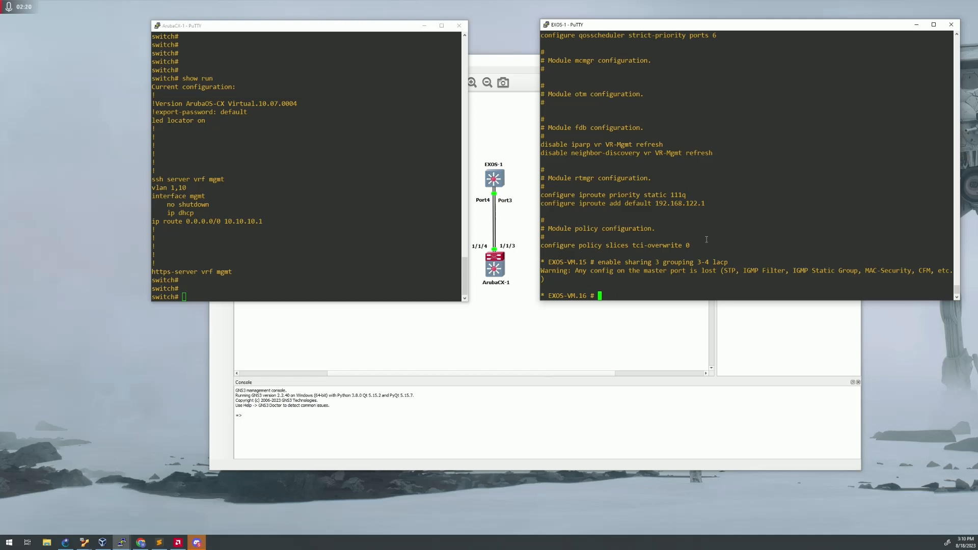
Check 'show config', then add port 3 to VLAN_0010 as untagged.
text(co)
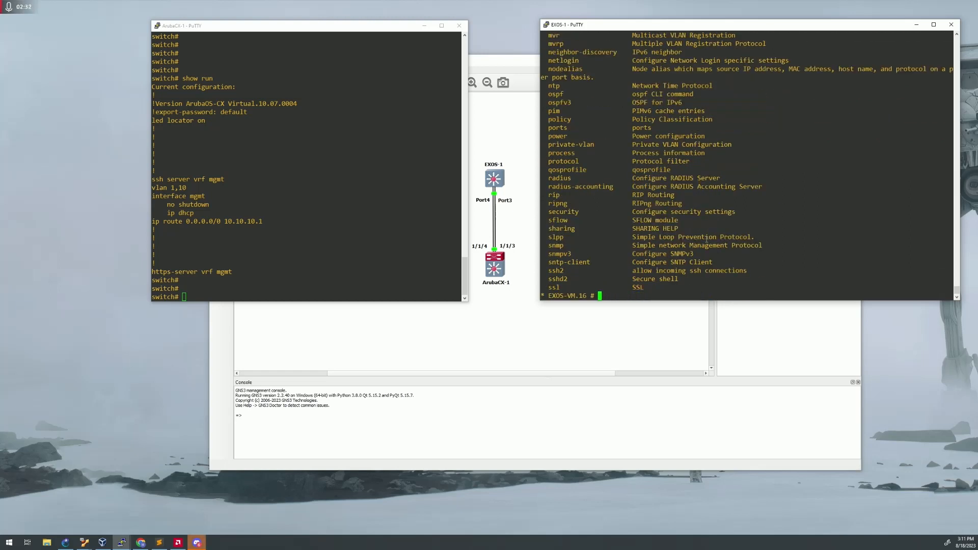
text(show config)
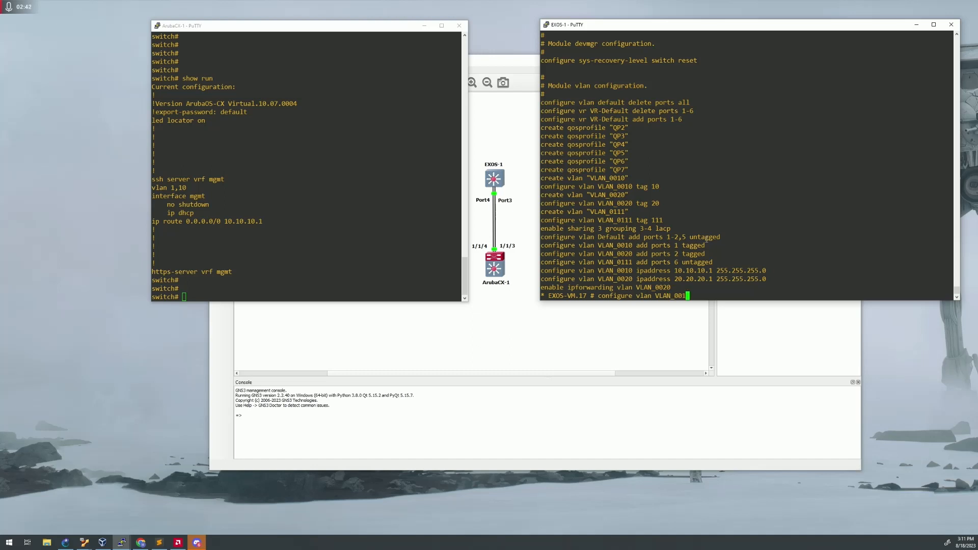
text(add port)
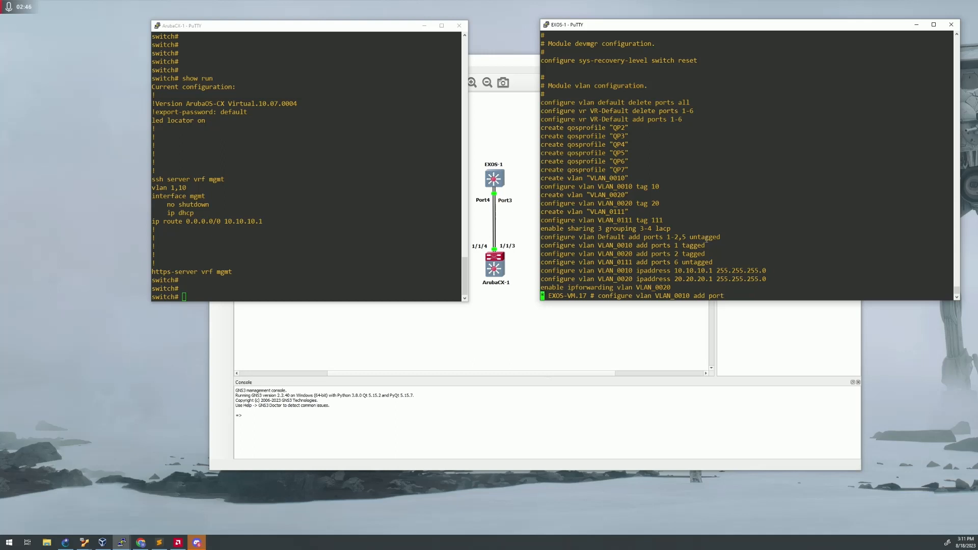
text(3)
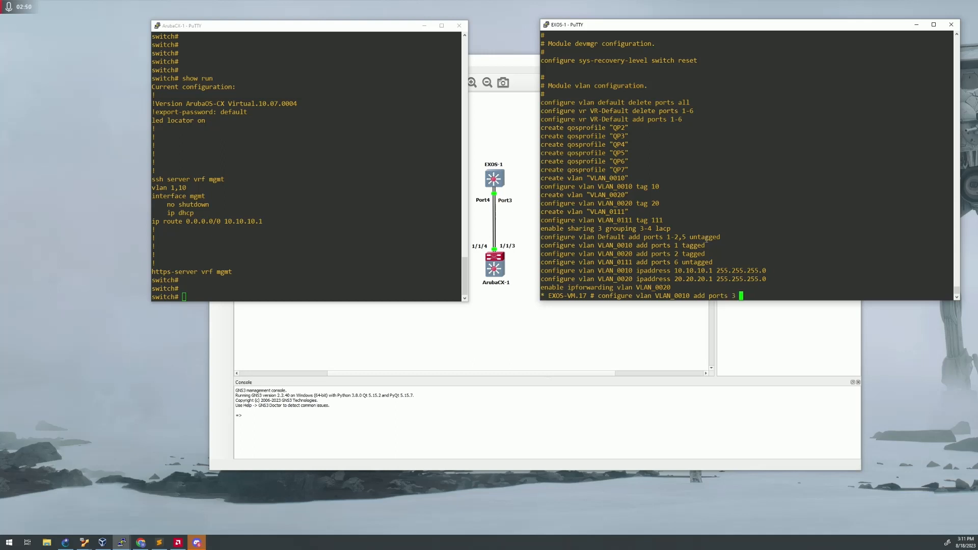
text(untagged)
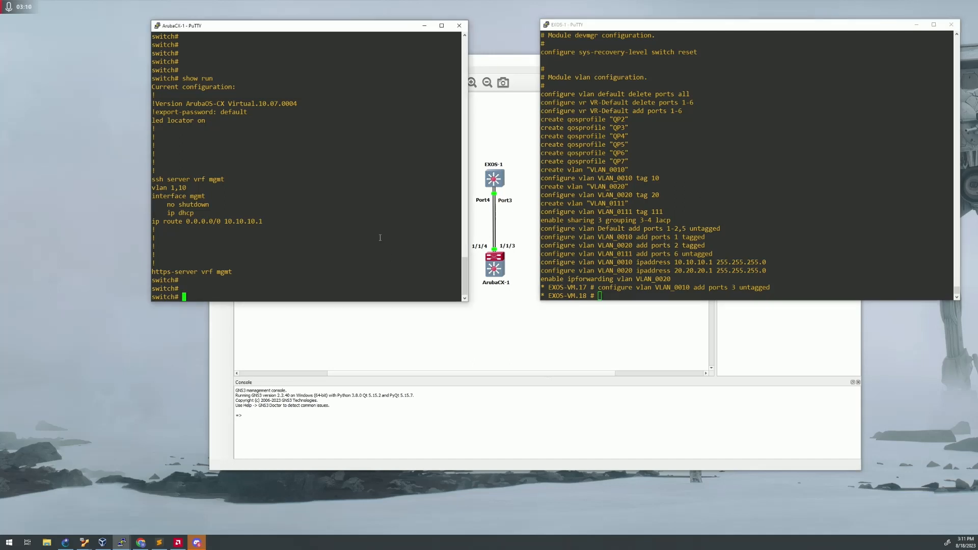
Enter config mode, create VLAN 10 and address interface vlan 10 as 10.10.10.2/24.
text(conf t)
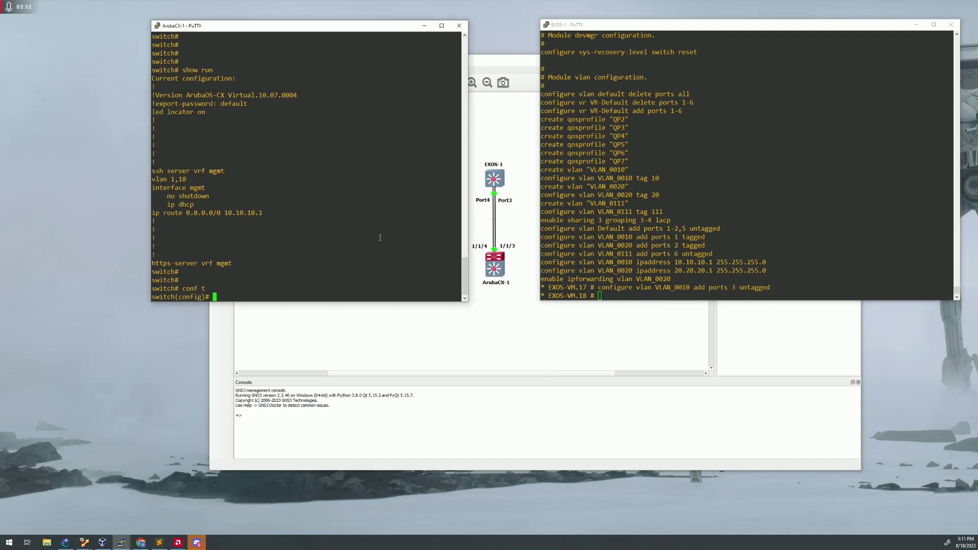
text(vlan 10)
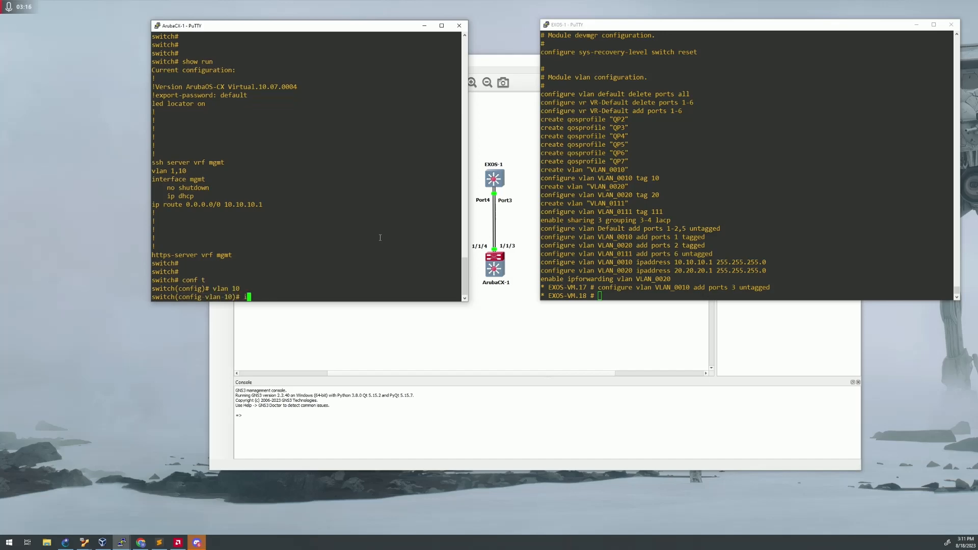
text(interface vlan 10)
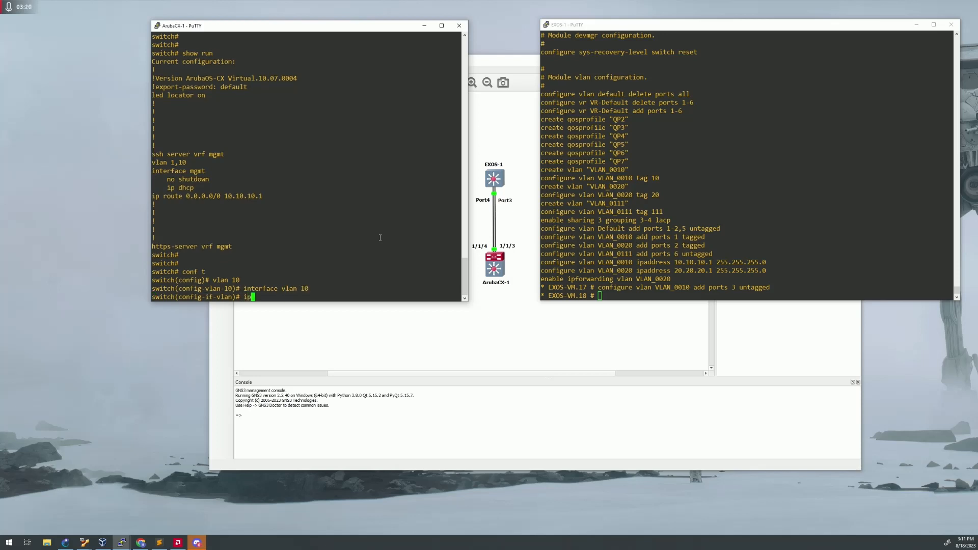
text(addr)
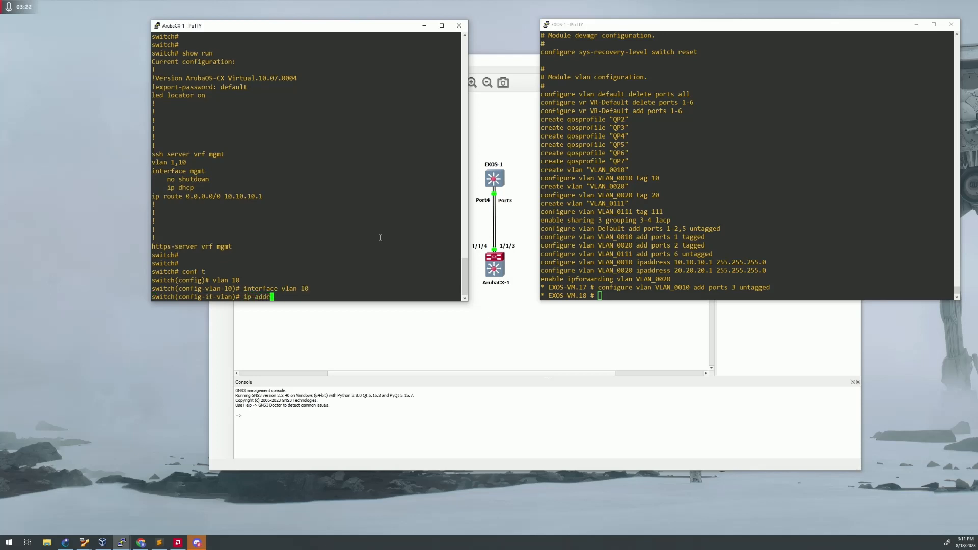
text(ess)
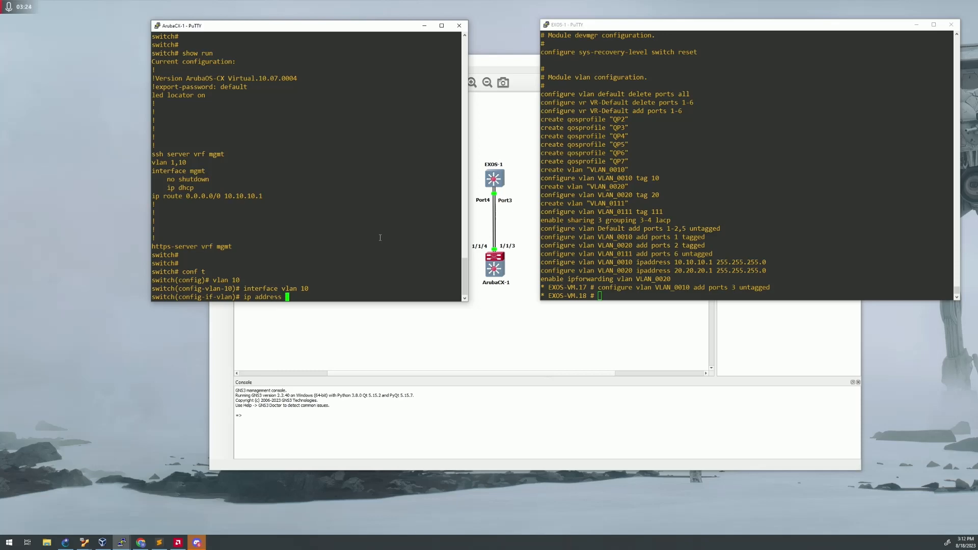
text(10.10.10)
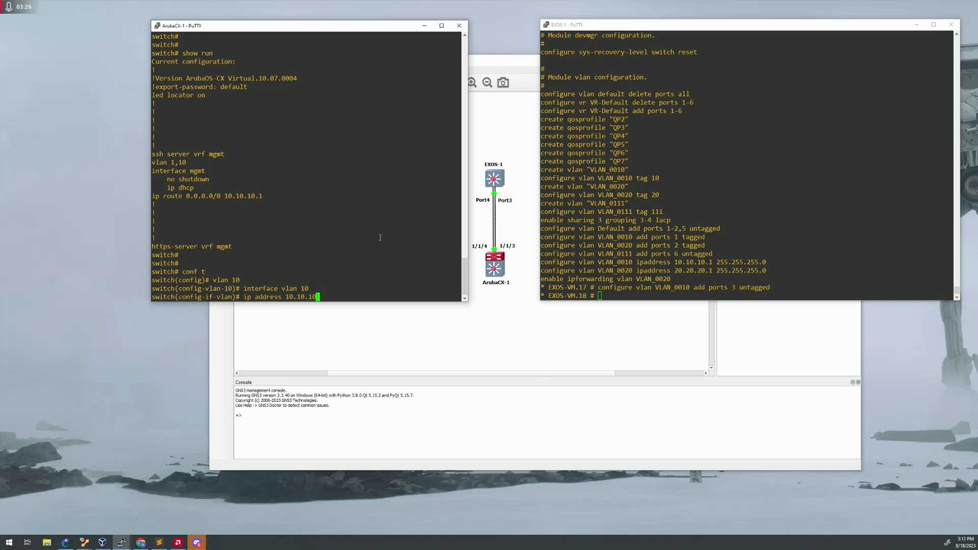
text(.2/24)
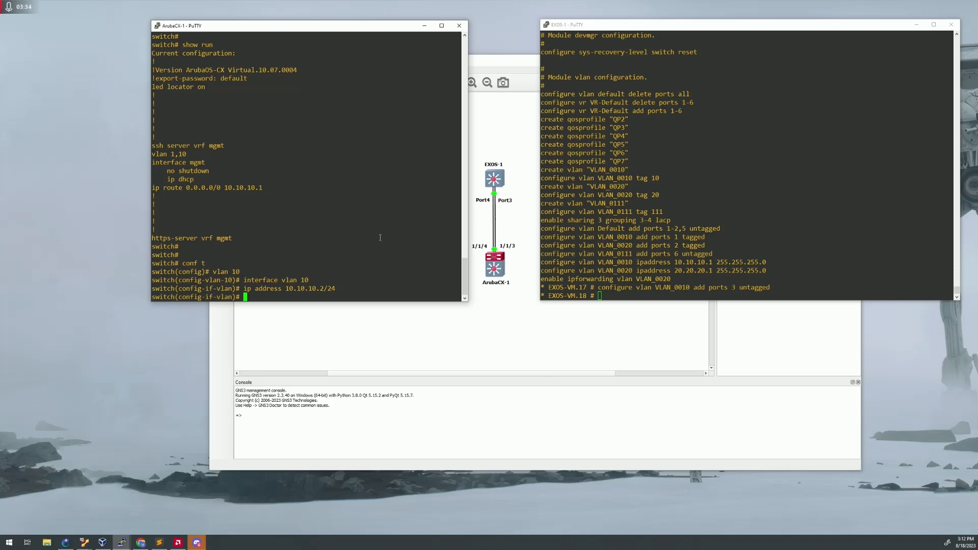
Enter the interface 1/1/3 context after 'interface vlan 1/1/3' is rejected.
text(exit)
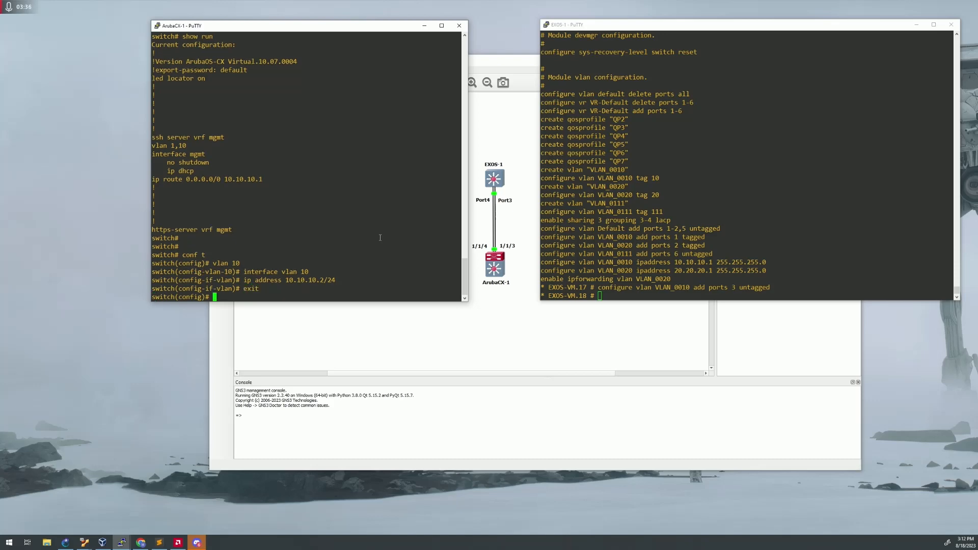
text(interface vlan 1/1/3)
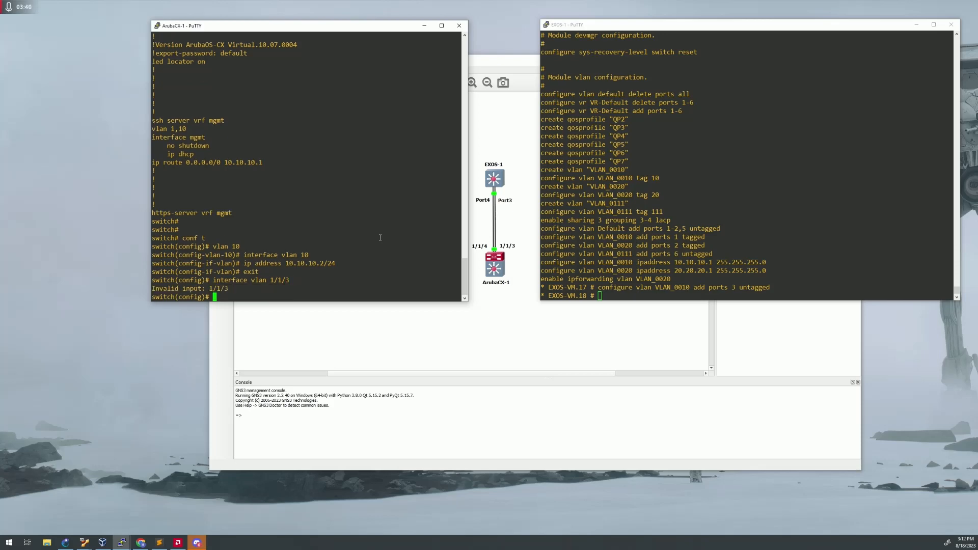
text(interface)
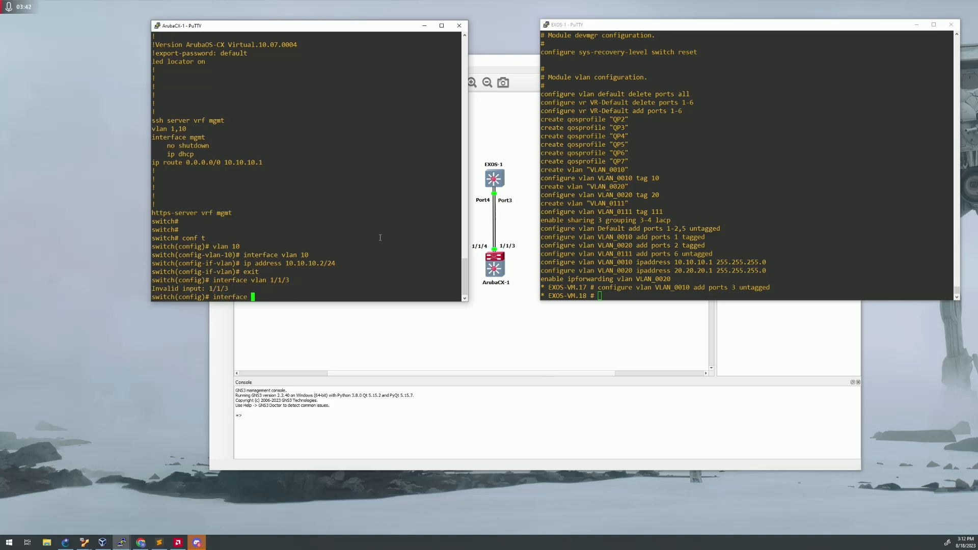
text(interface 1/1/3)
text(lag 1)
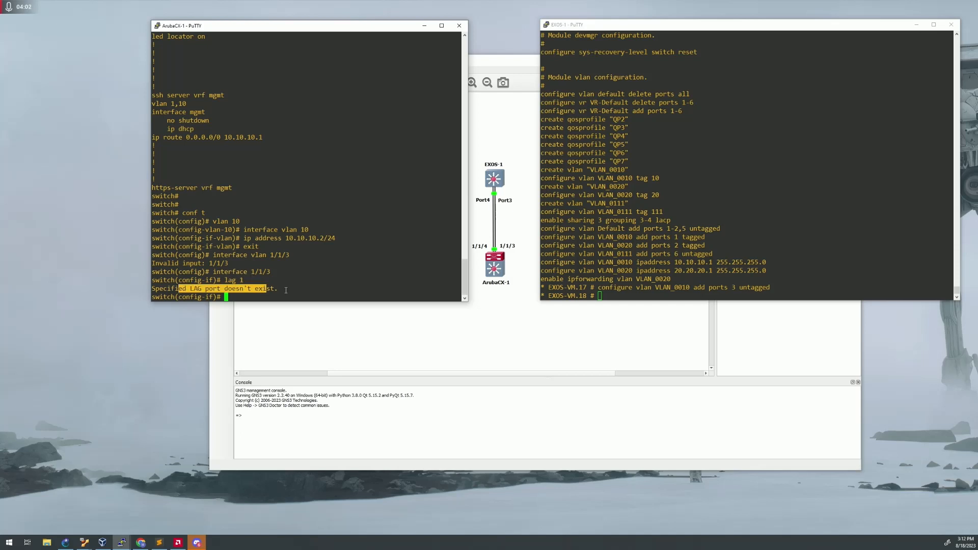
Exit interface 1/1/3 after 'lag 1' fails since LAG 1 doesn't exist.
text(exit)
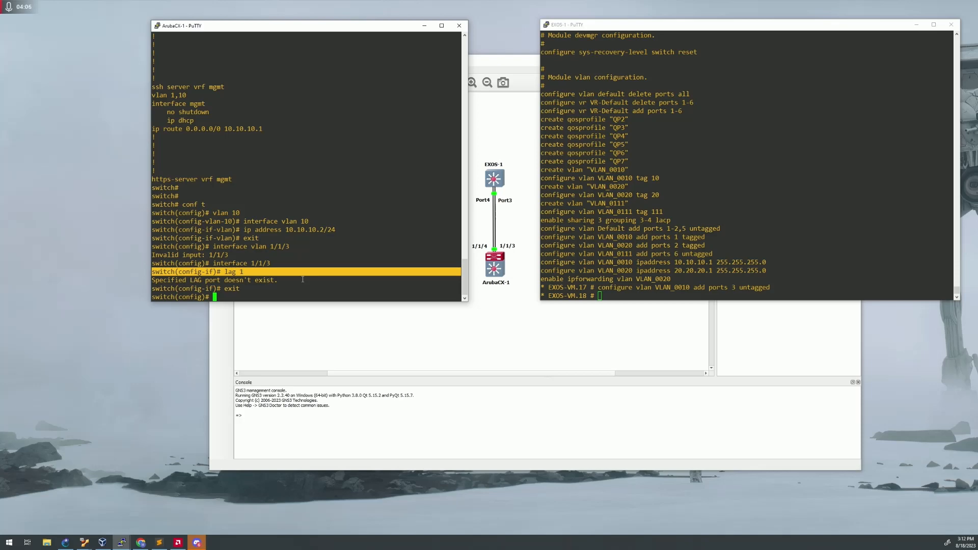
text(interface)
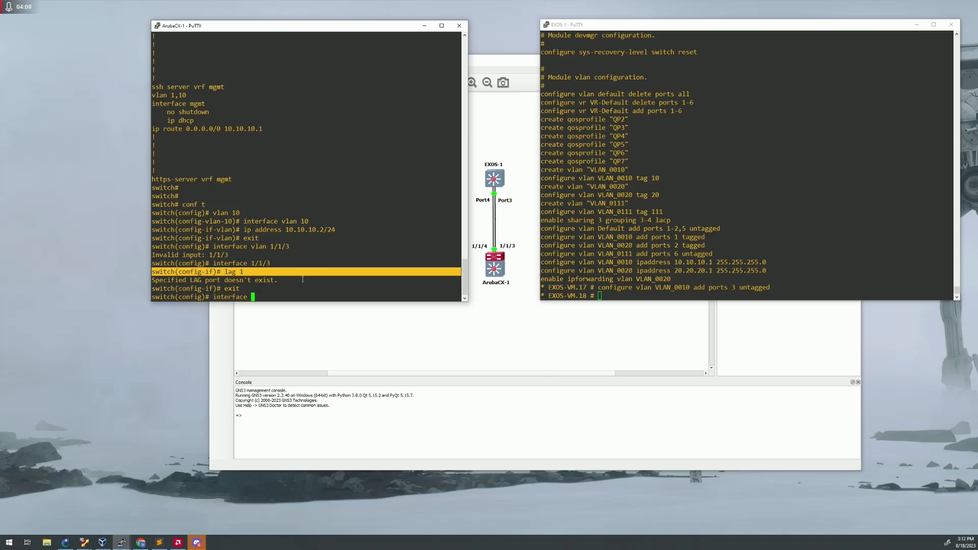
text(vlan)
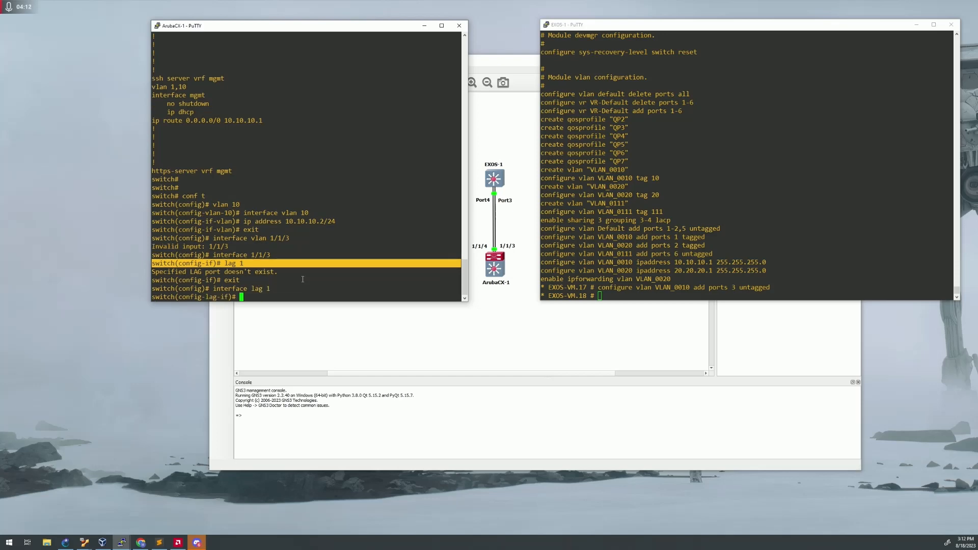
Configure LAG 1 with no routing, native VLAN 10, LACP mode active and no shutdown.
text(vlan trunk native 10)
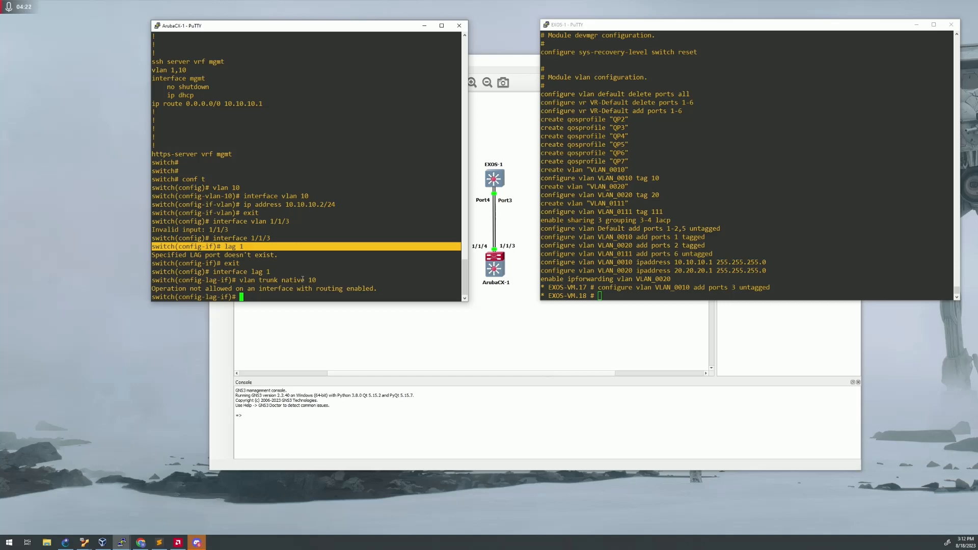
text(no routing)
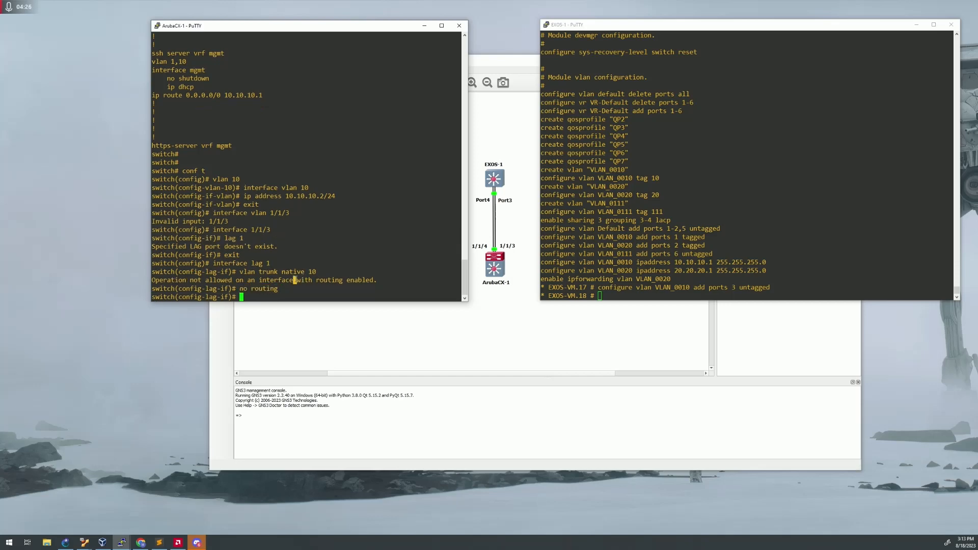
text(vlan trunk native 10)
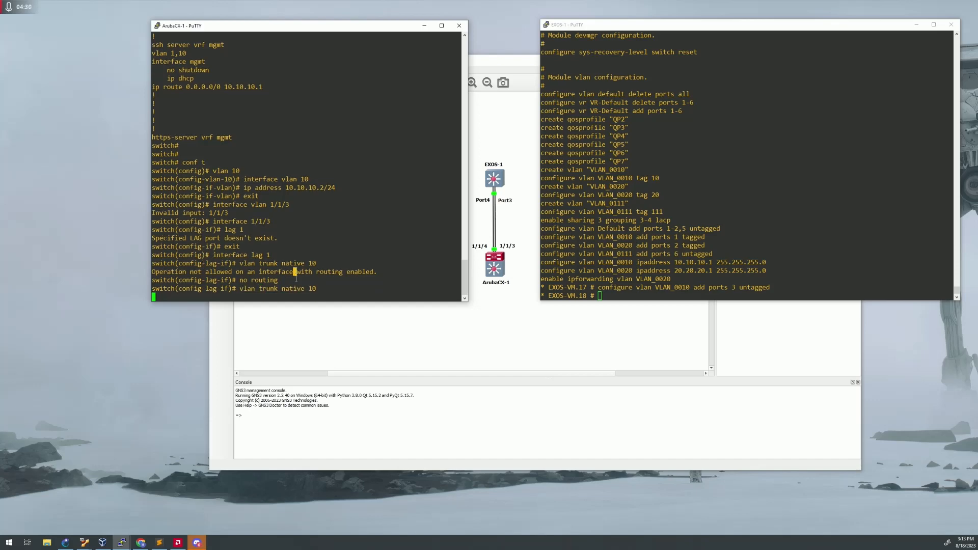
text(lacp)
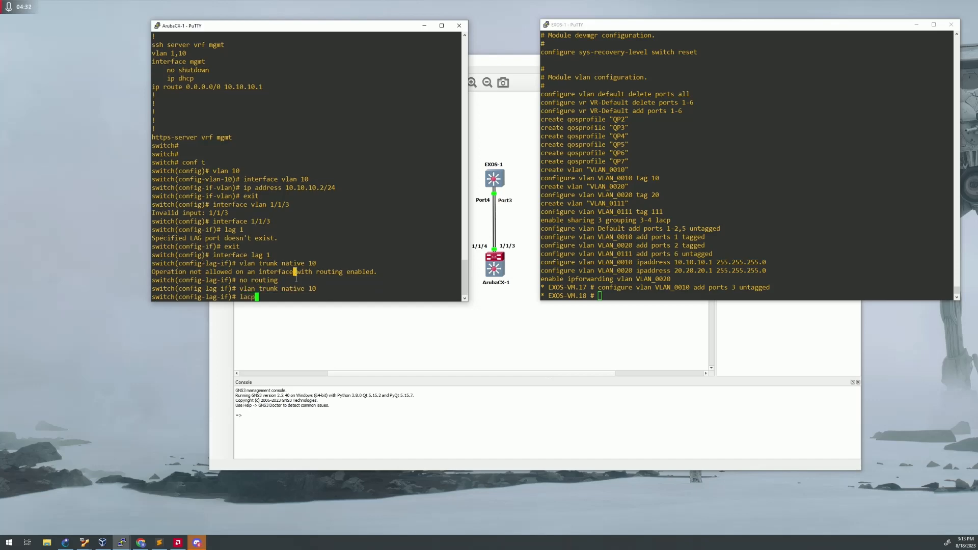
text(mode active)
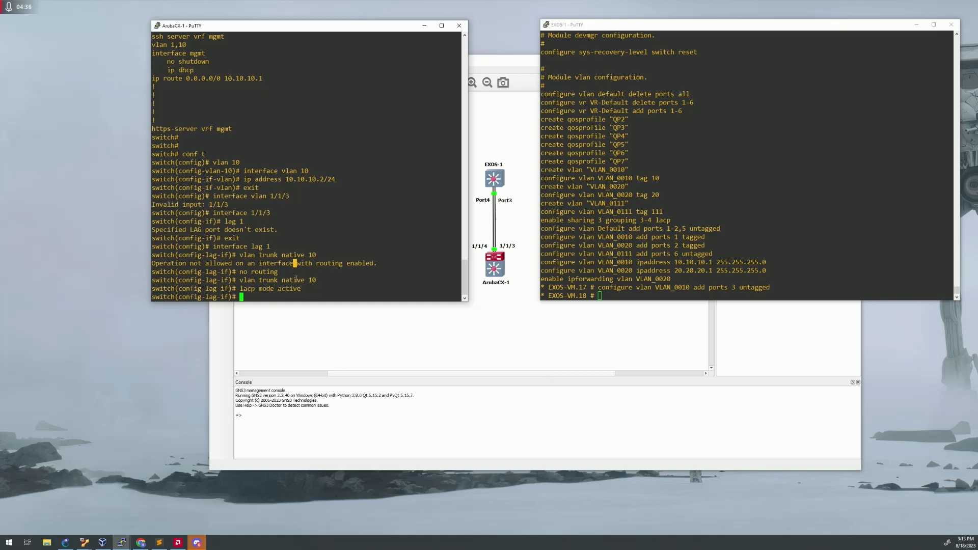
text(no shut)
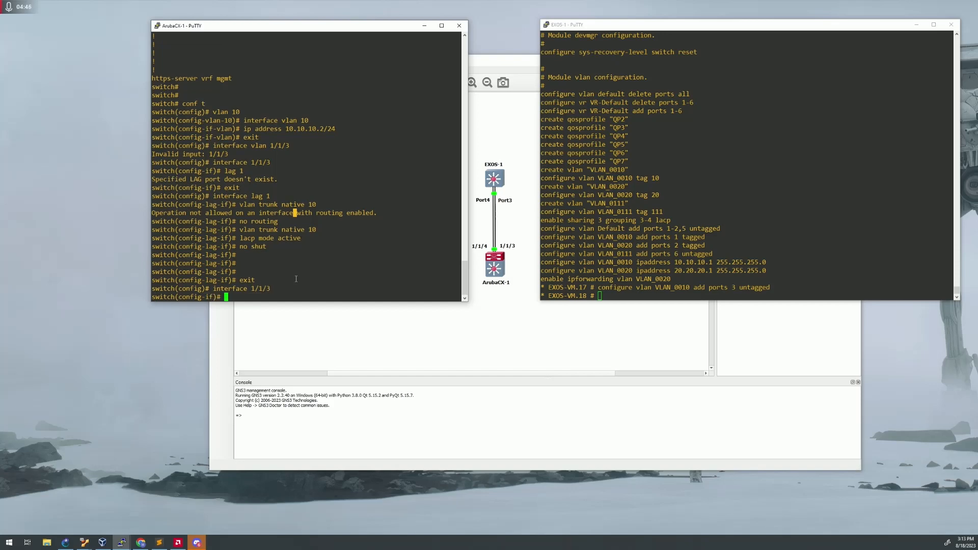
Join ports 1/1/3 and 1/1/4 to LAG 1, enable them, and check 'show lacp'.
text(lag 1)
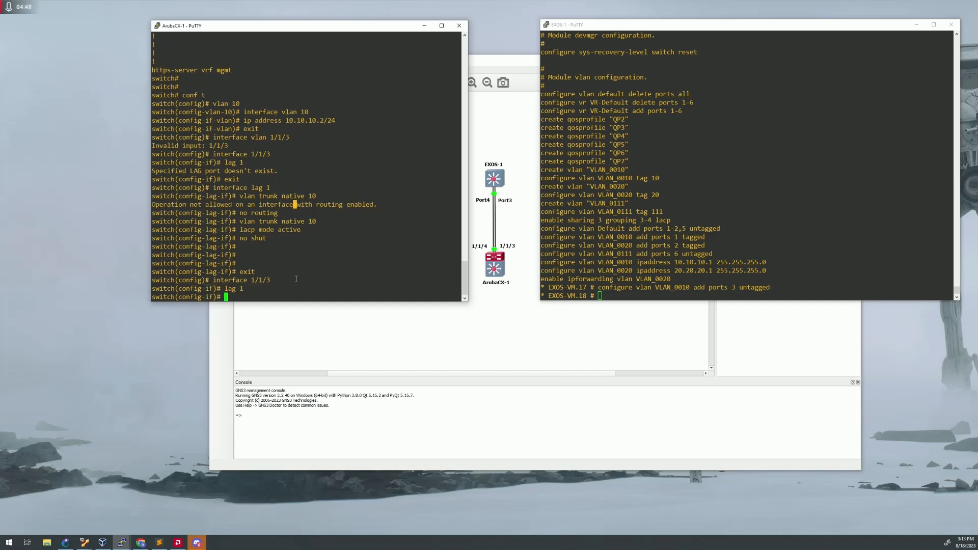
text(no shut)
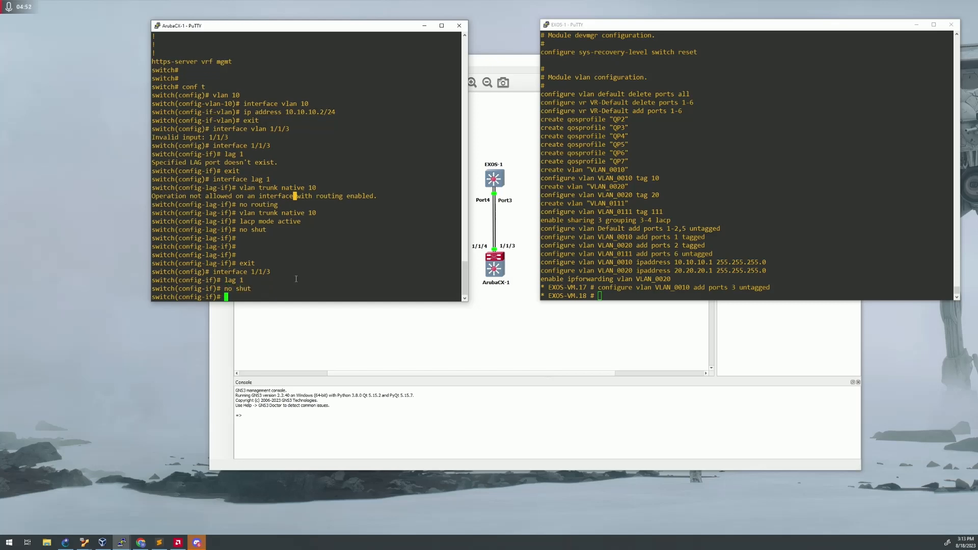
text(interface 1/1/4)
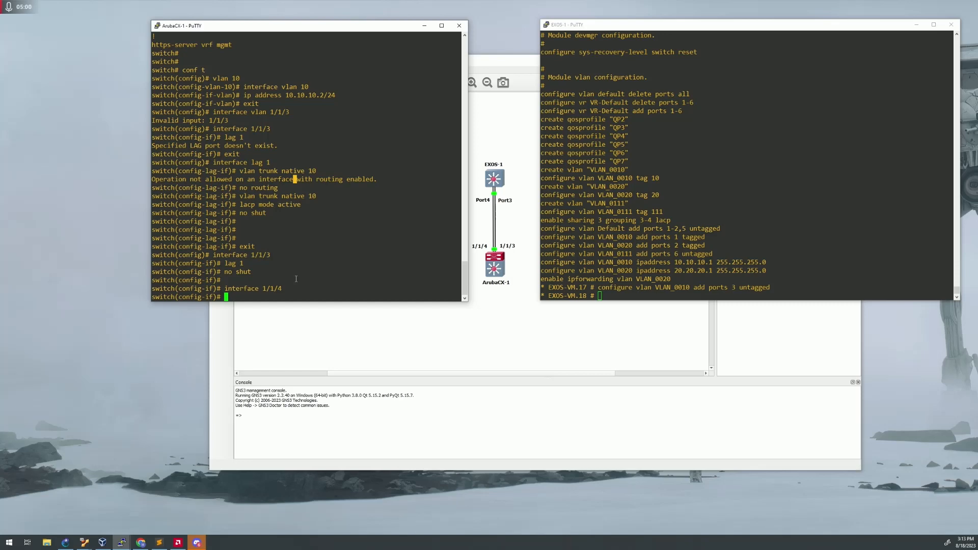
text(lag 1)
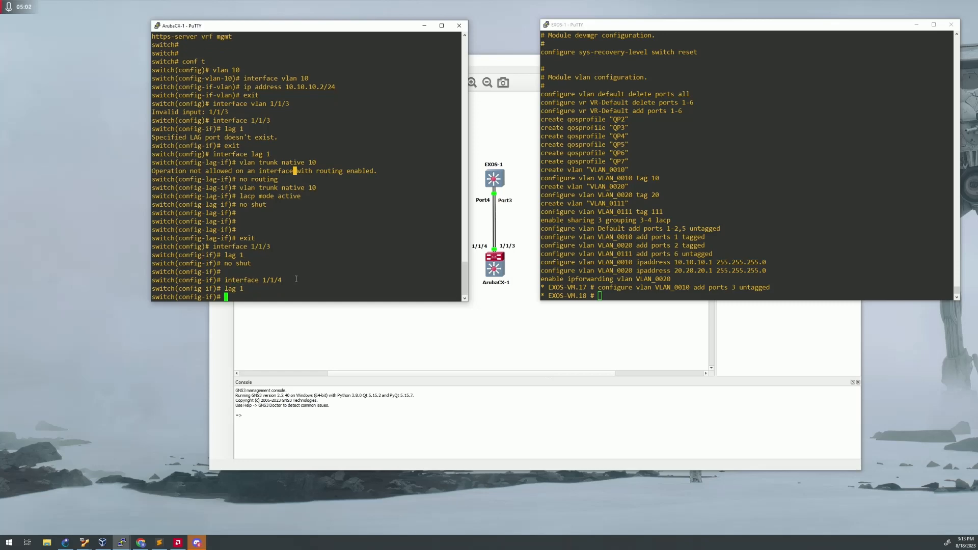
text(no shut)
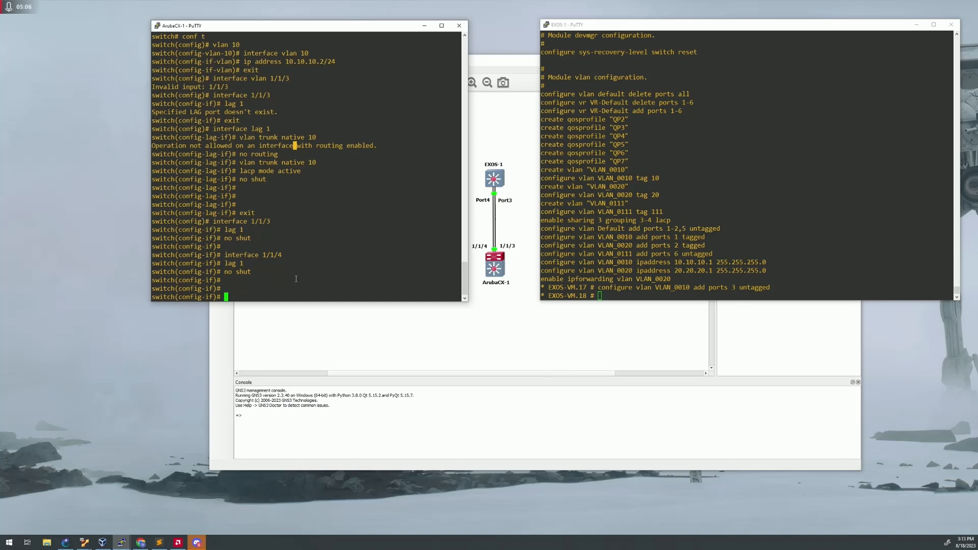
text(show lacp interfaces)
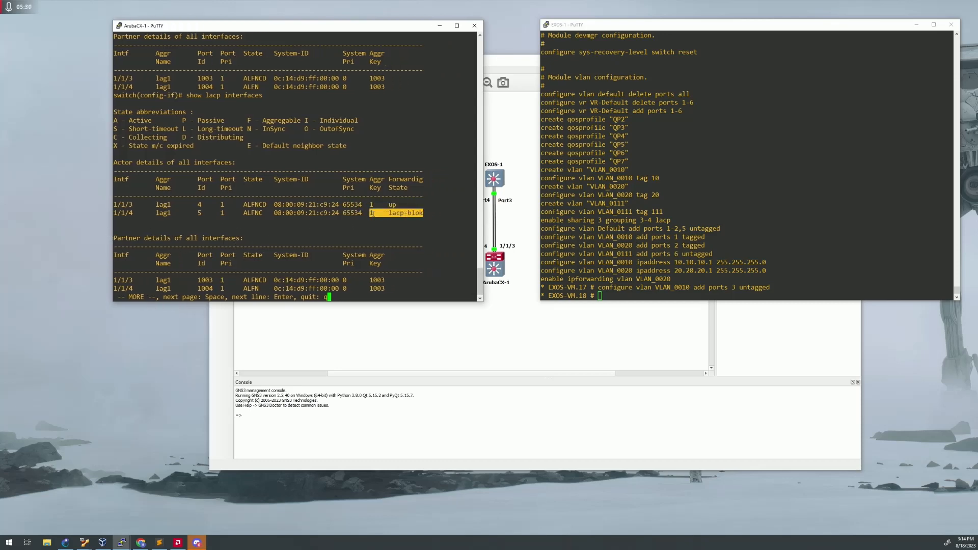
mouse_move(446, 237)
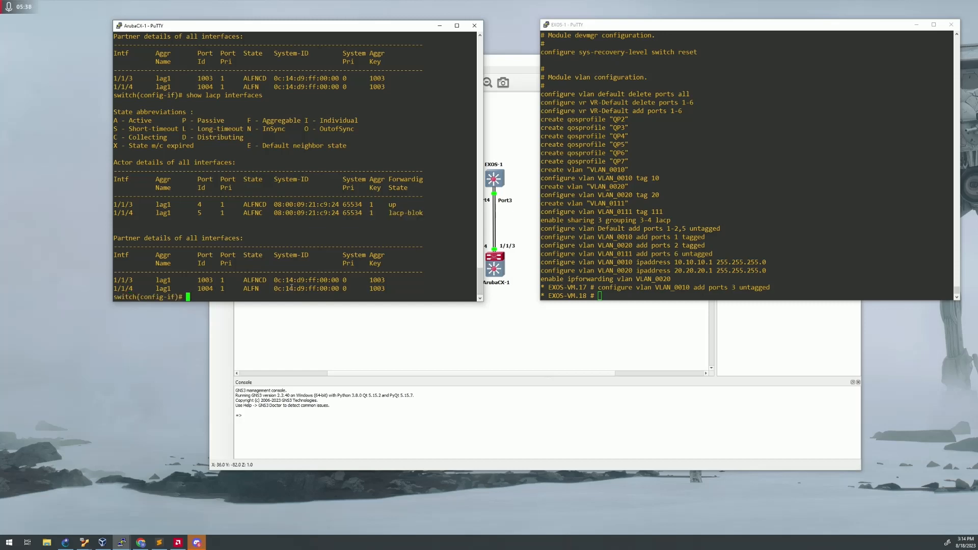
Ping 10.10.10.1 from ArubaCX, getting 5 of 5 replies with 0% loss.
text(ping)
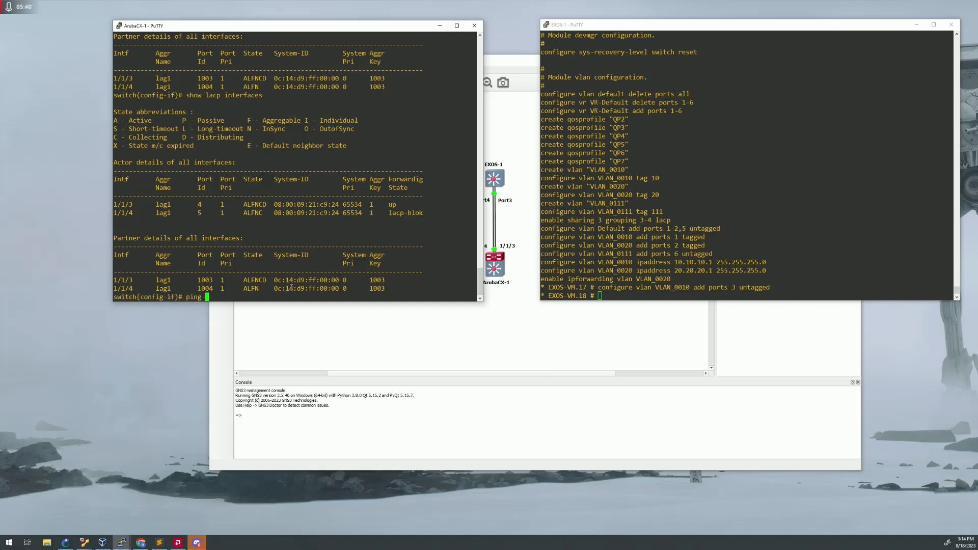
text(10.10.10.1)
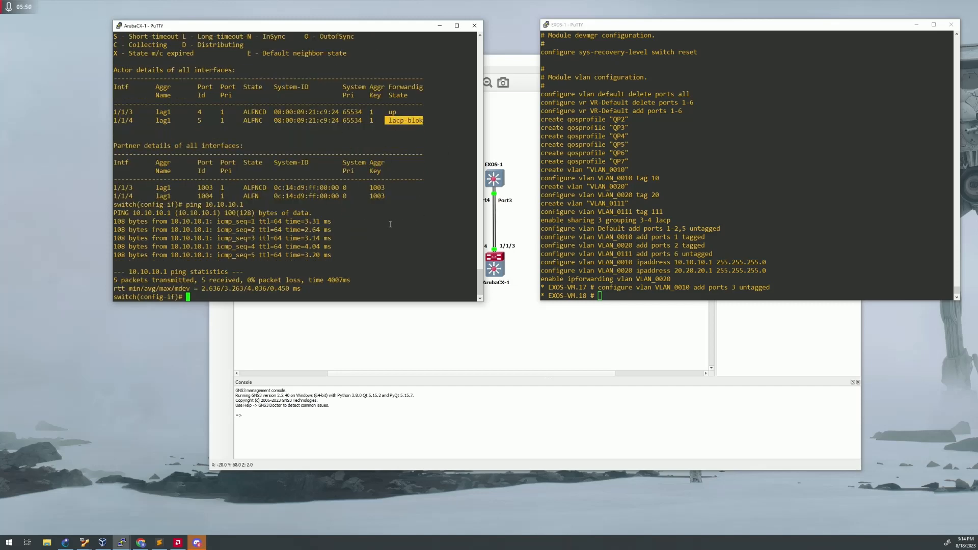
Run 'show sharing' on EXOS and 'show lacp interfaces' on ArubaCX to confirm ports 1/1/3-1/1/4 are up.
text(show)
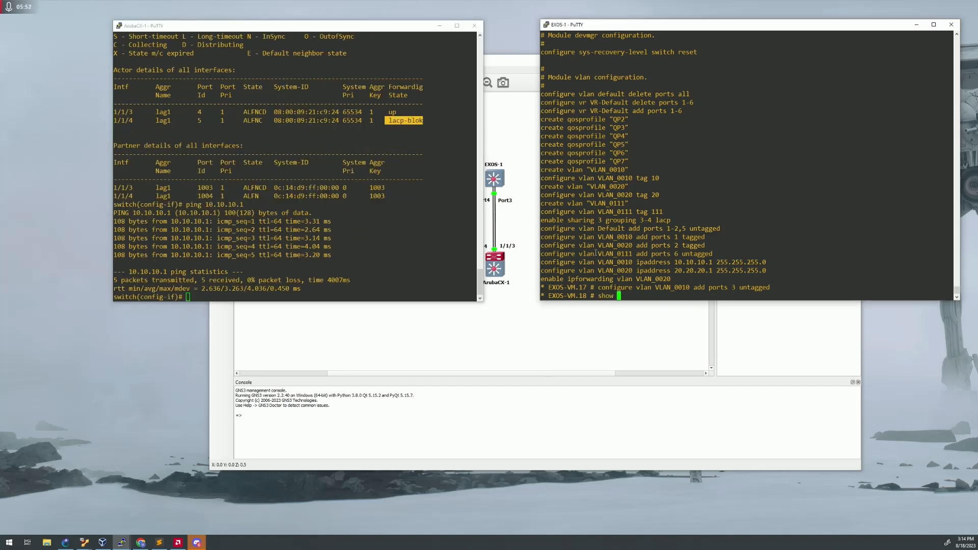
text(sharing)
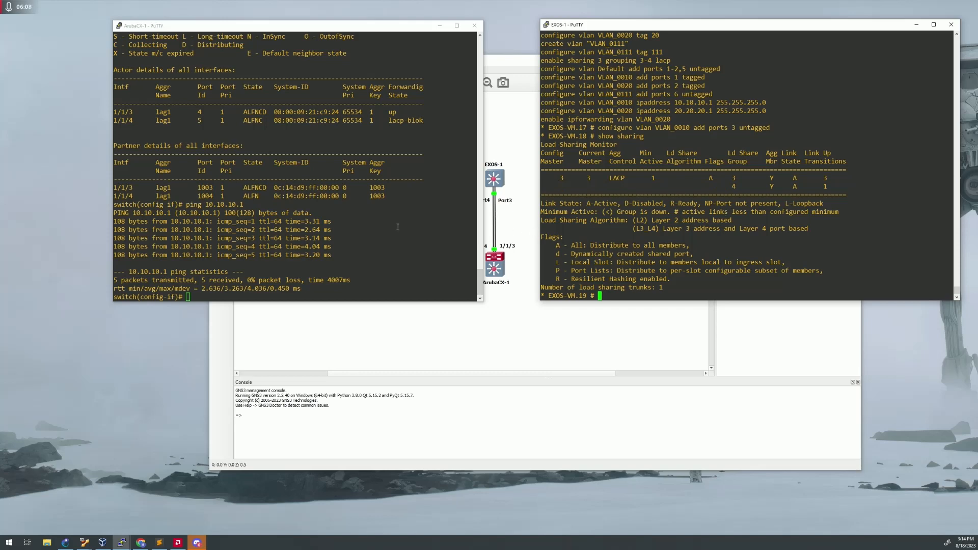
text(show lacp interfaces)
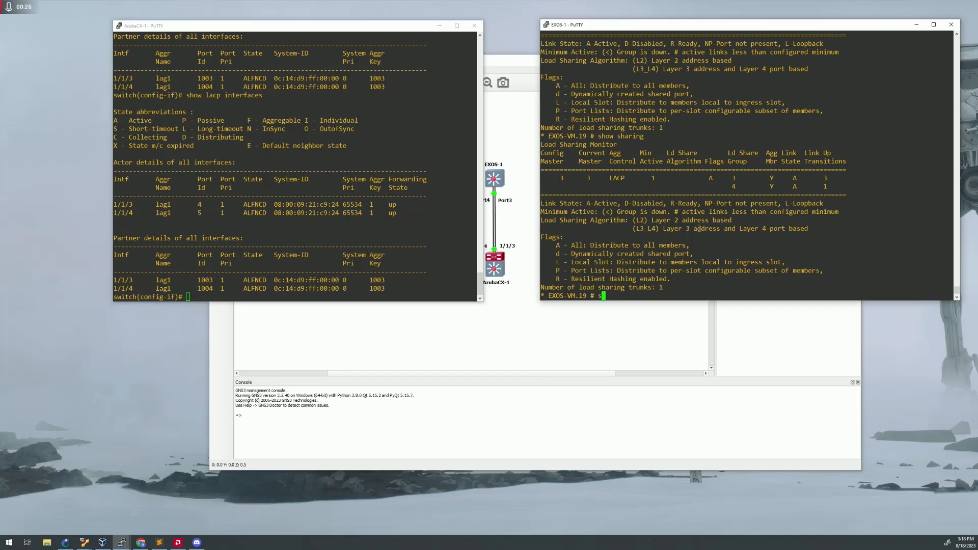
Run 'show sharing' and 'show lacp member-port 3' on EXOS to confirm port 3 is Selected and Collect-Dist.
text(show)
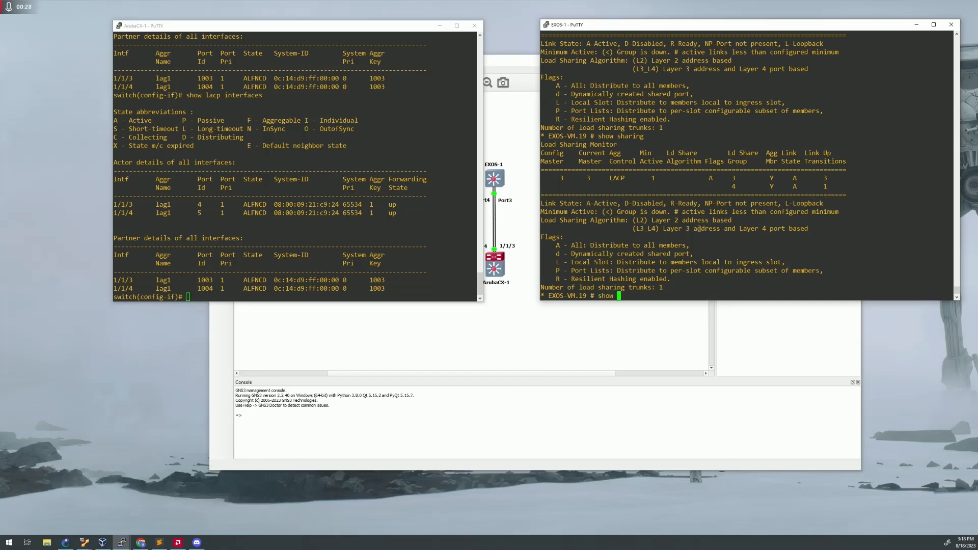
text(sharing)
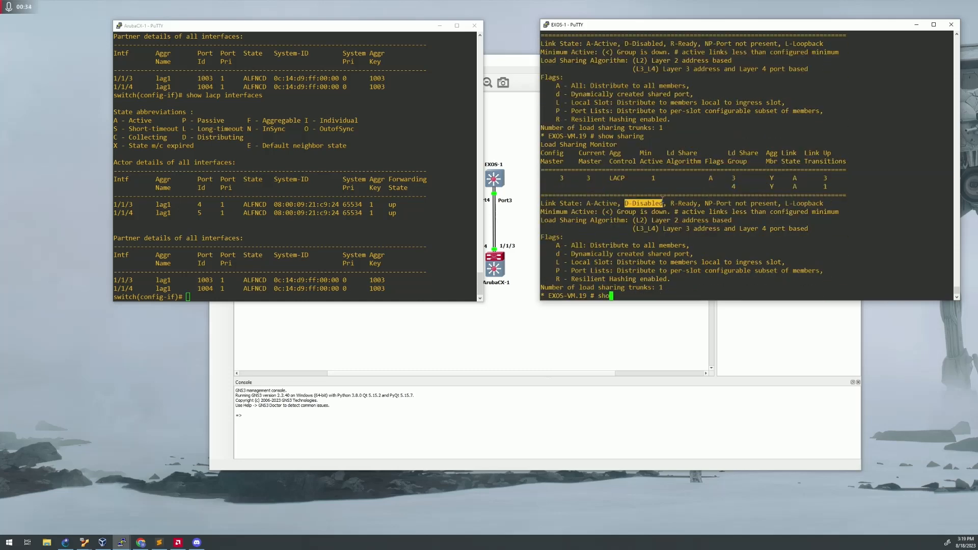
text(show lacp ?)
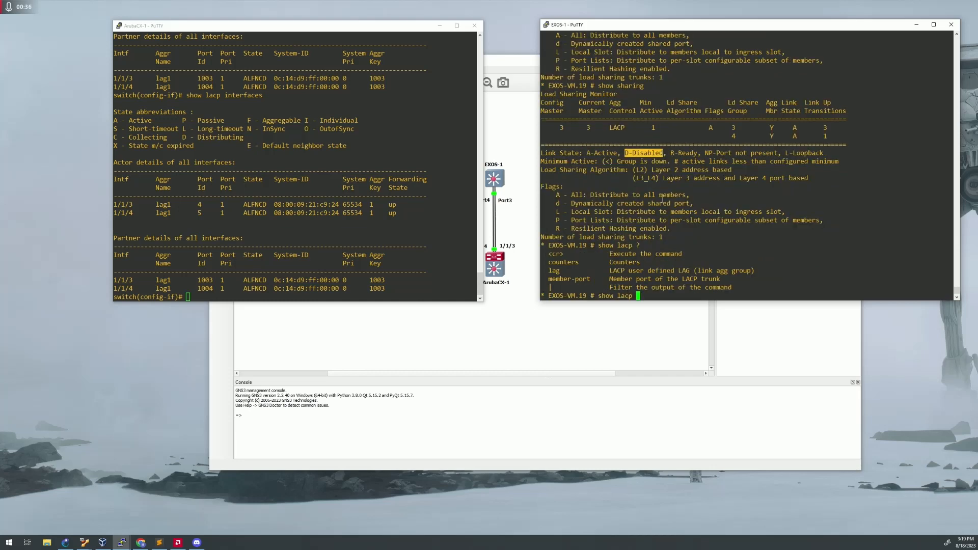
text(member-port 3)
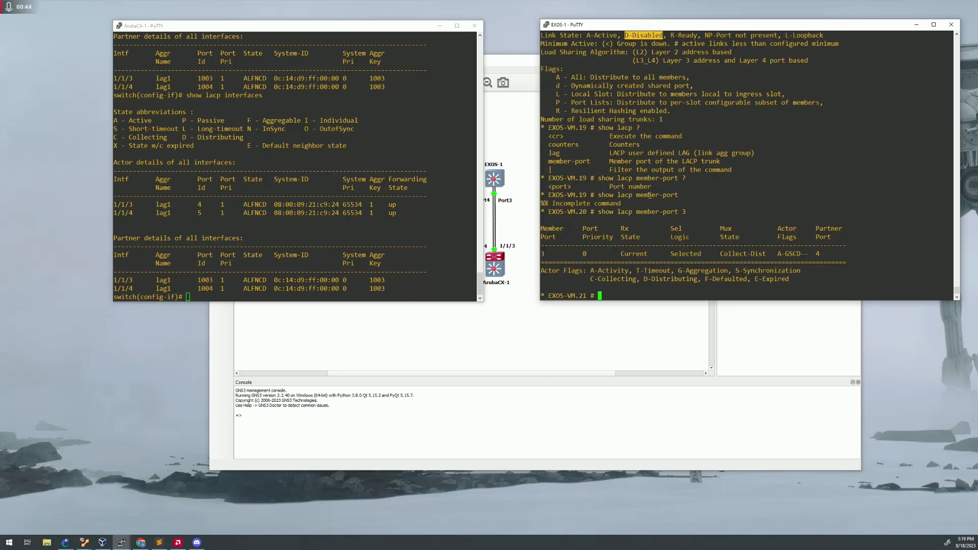
text(show lacp member-port 3)
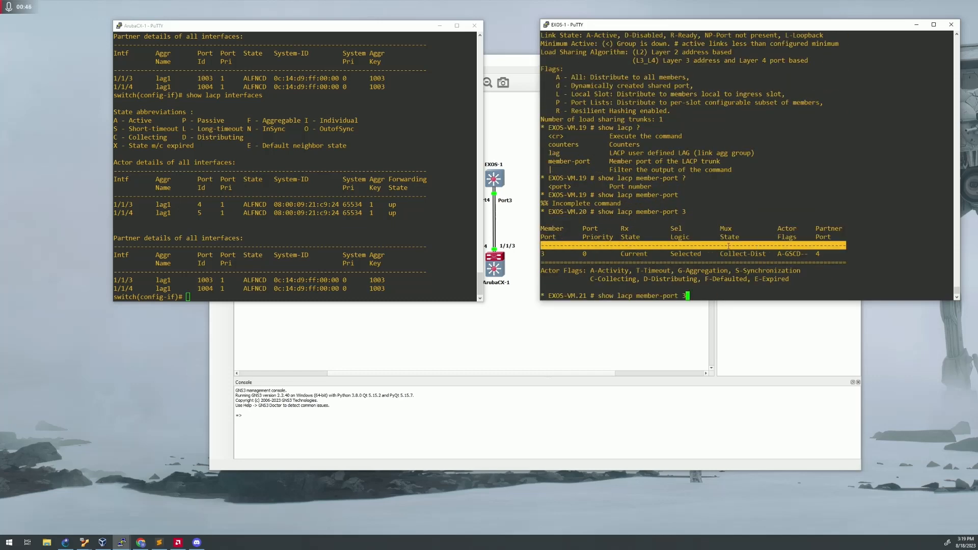